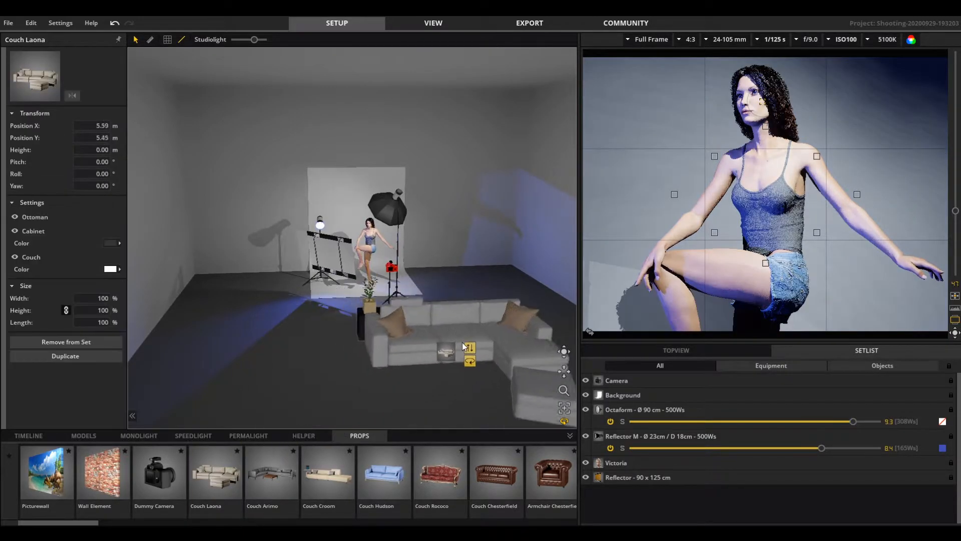
# Move the Couch Laona toward the back of the studio in the 3D view
pyautogui.moveTo(469, 355); pyautogui.dragTo(484, 276)
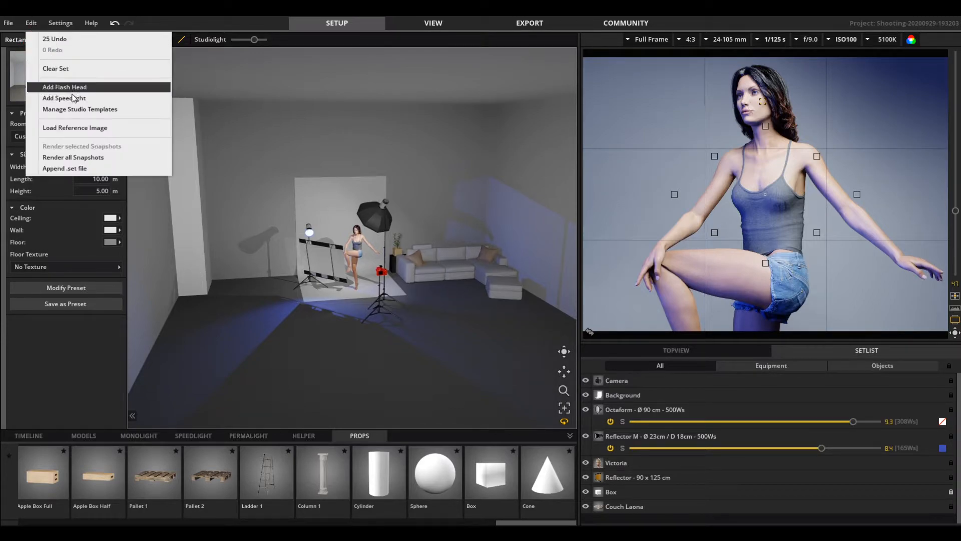
# Save the current studio setup as a new template named 'My Template'
pyautogui.click(80, 108)
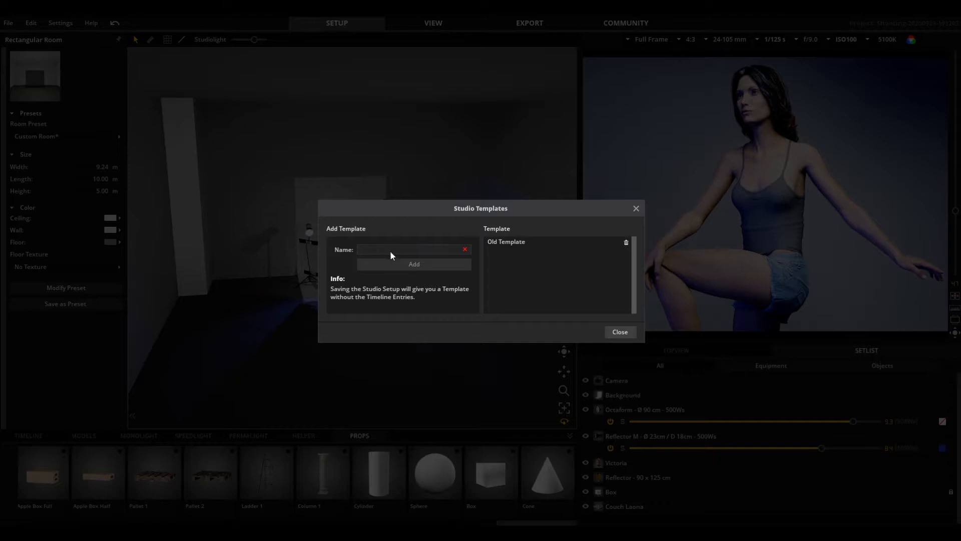
pyautogui.write('My')
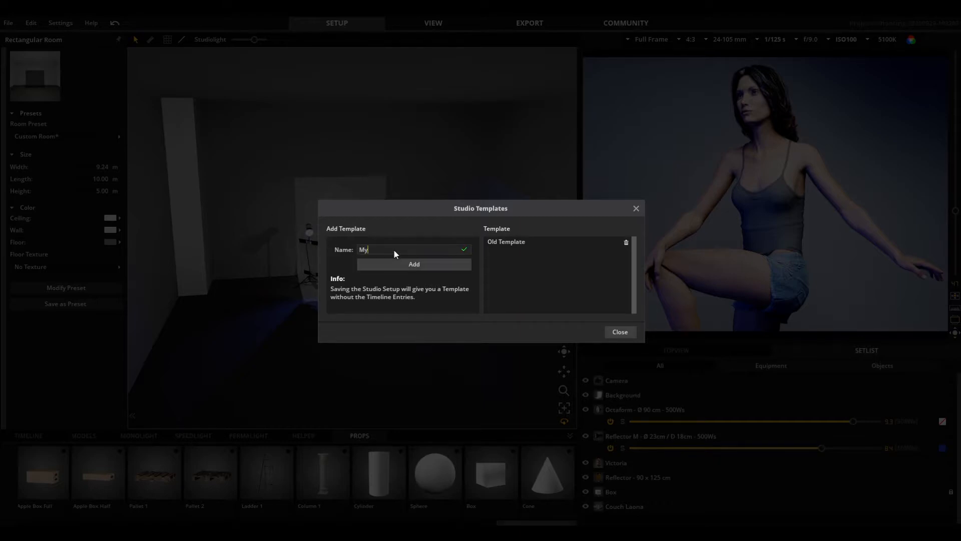
pyautogui.write('Template')
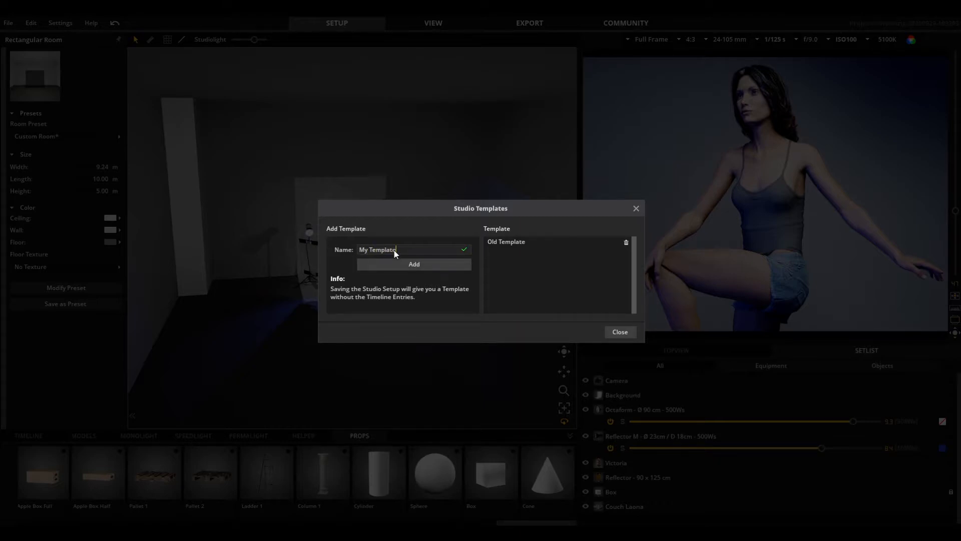
pyautogui.click(413, 264)
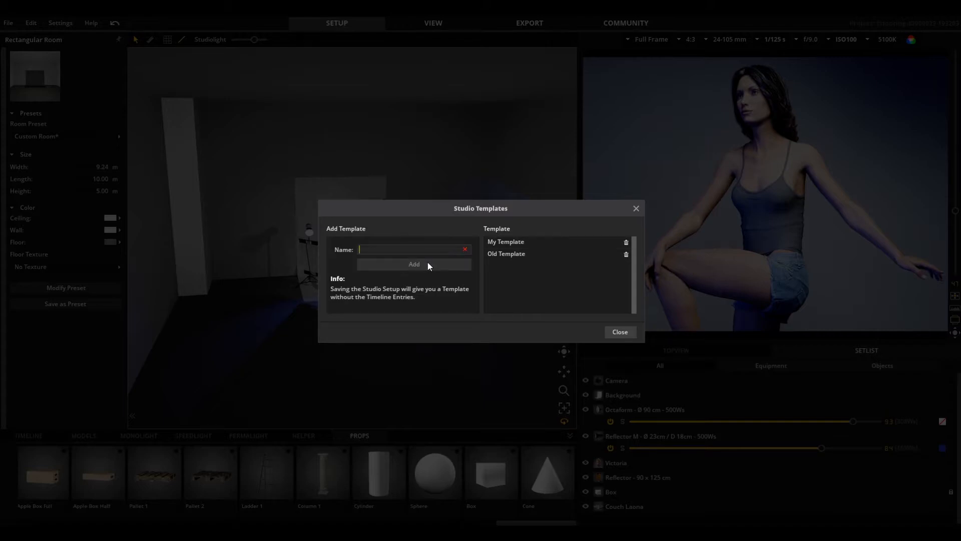
pyautogui.moveTo(617, 257)
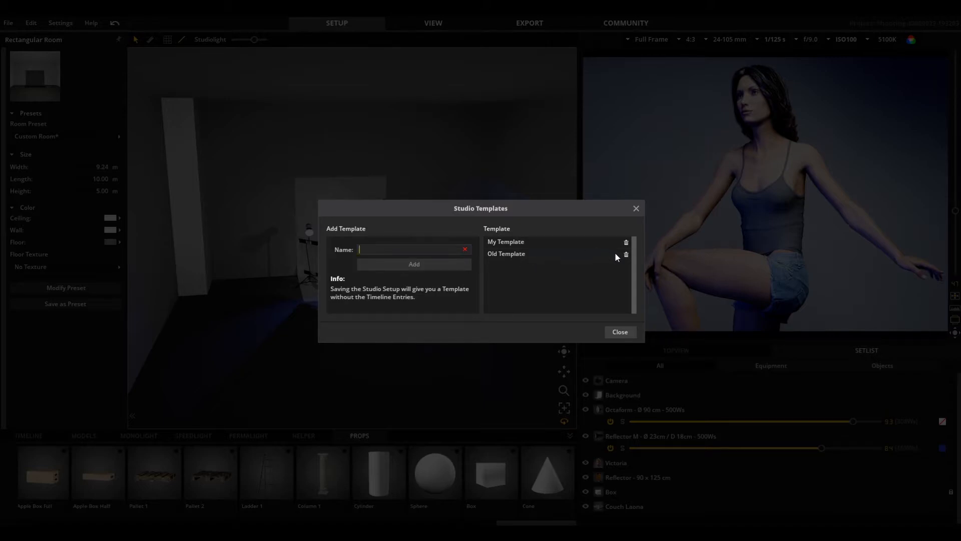
# Delete 'Old Template' from the saved templates and close the manager
pyautogui.click(626, 253)
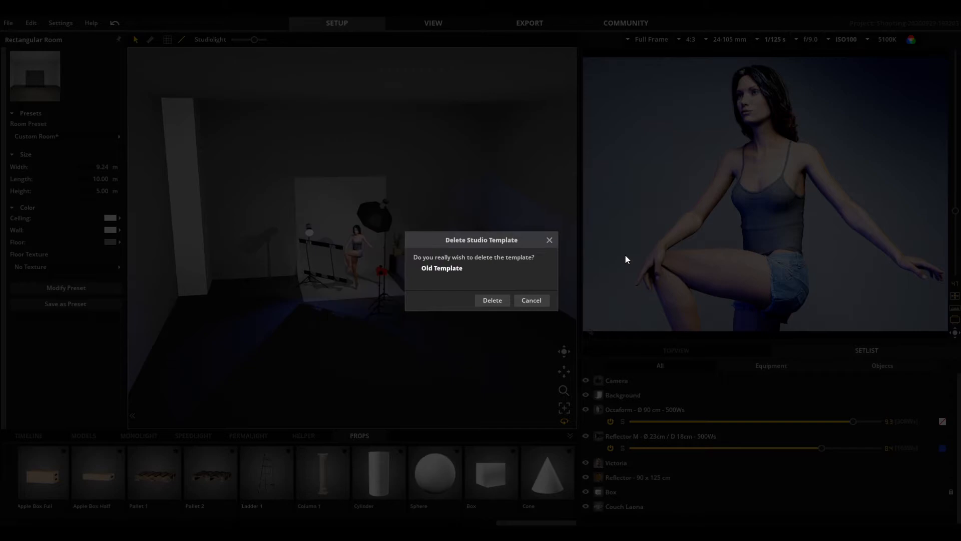
pyautogui.click(491, 301)
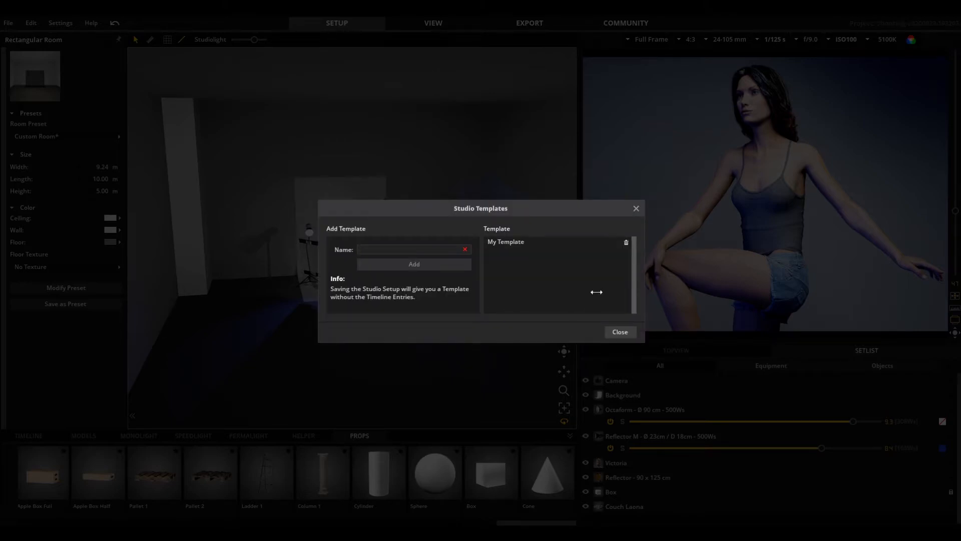
pyautogui.click(619, 331)
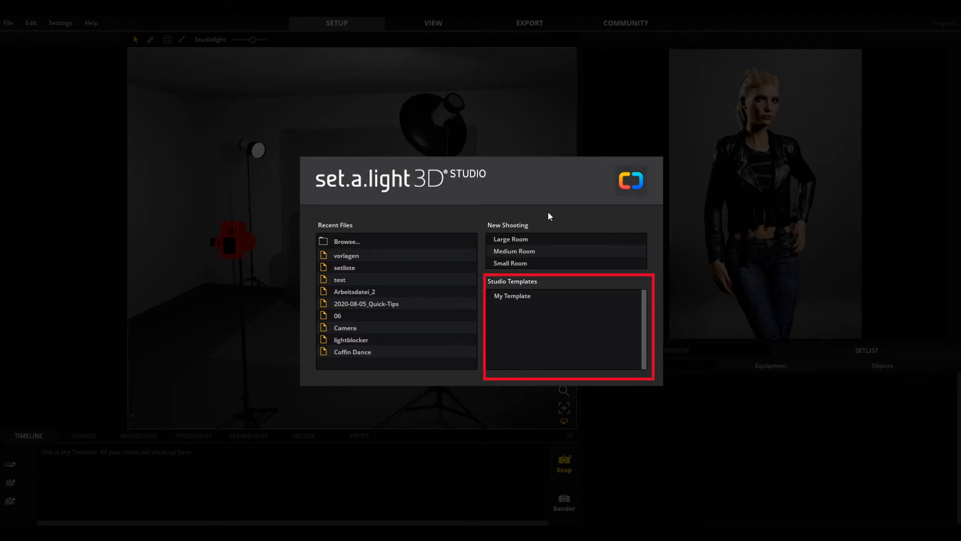
# Restart to the start screen, where My Template appears among the studio templates
pyautogui.click(511, 295)
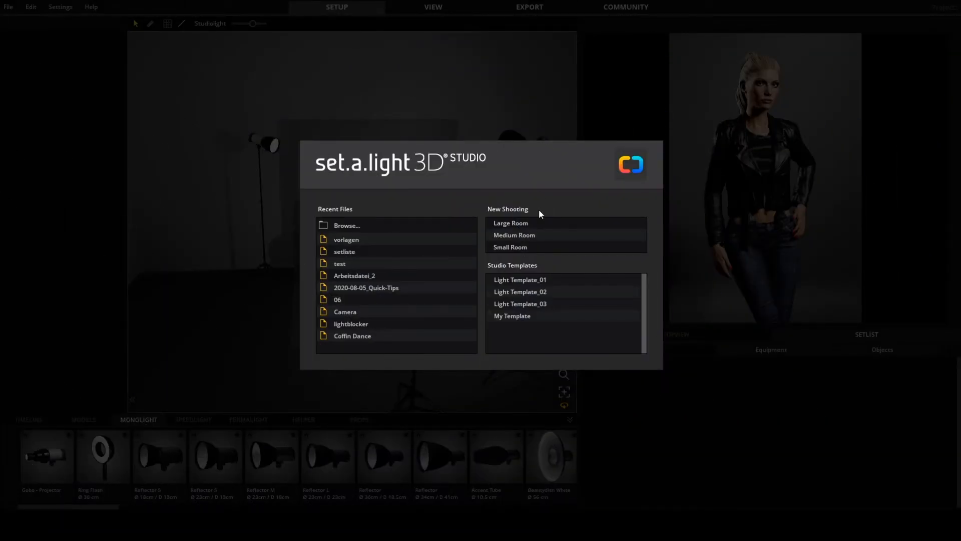
pyautogui.click(519, 304)
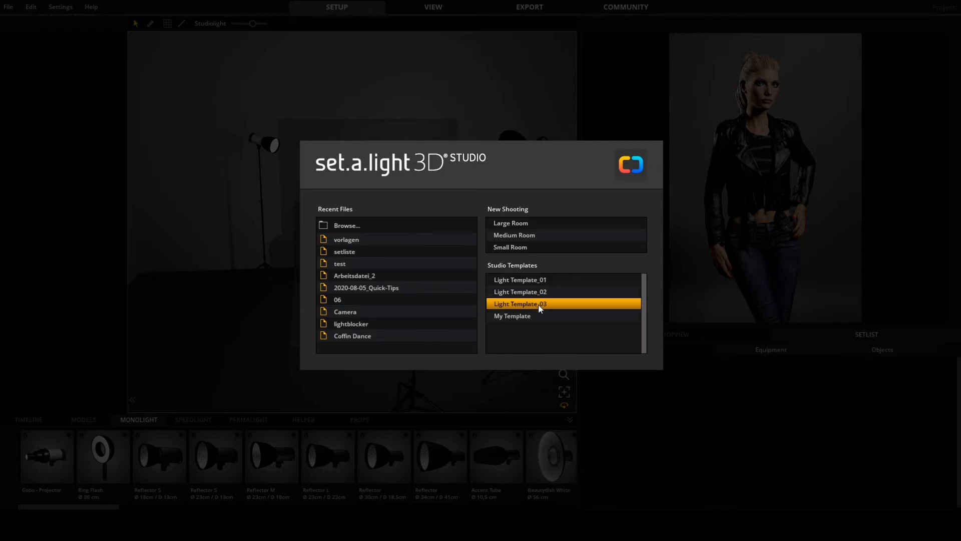